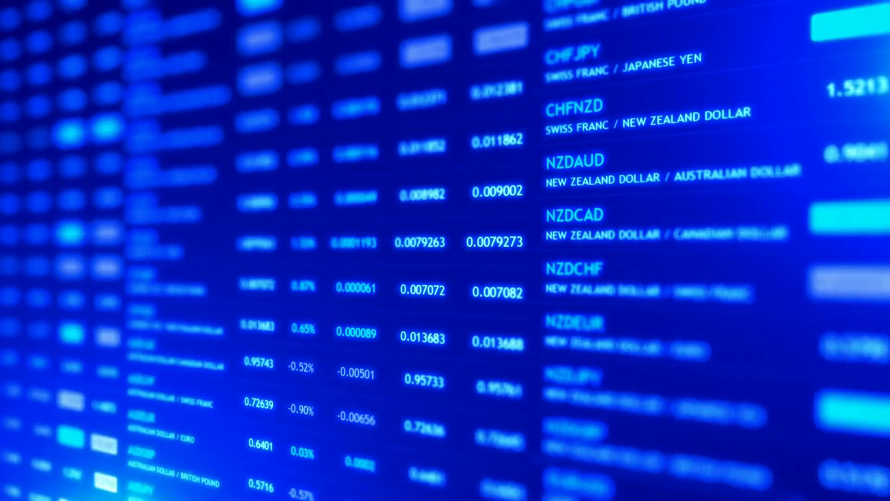
scroll("down", 3)
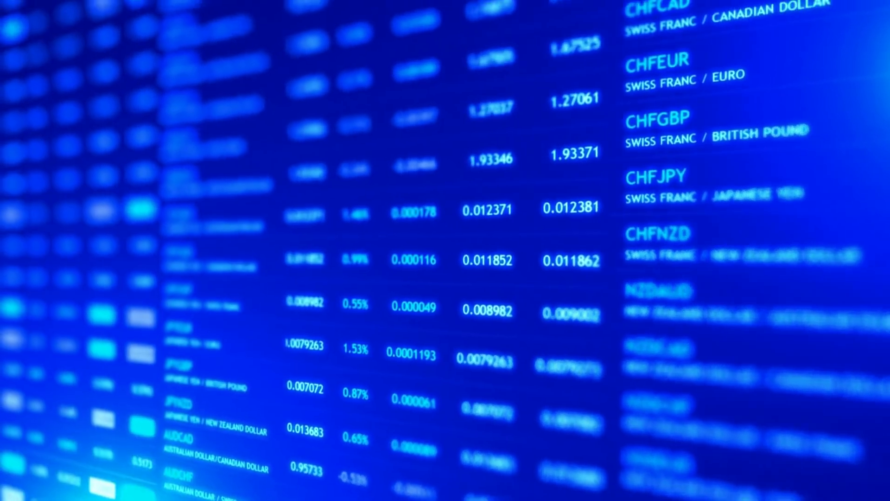